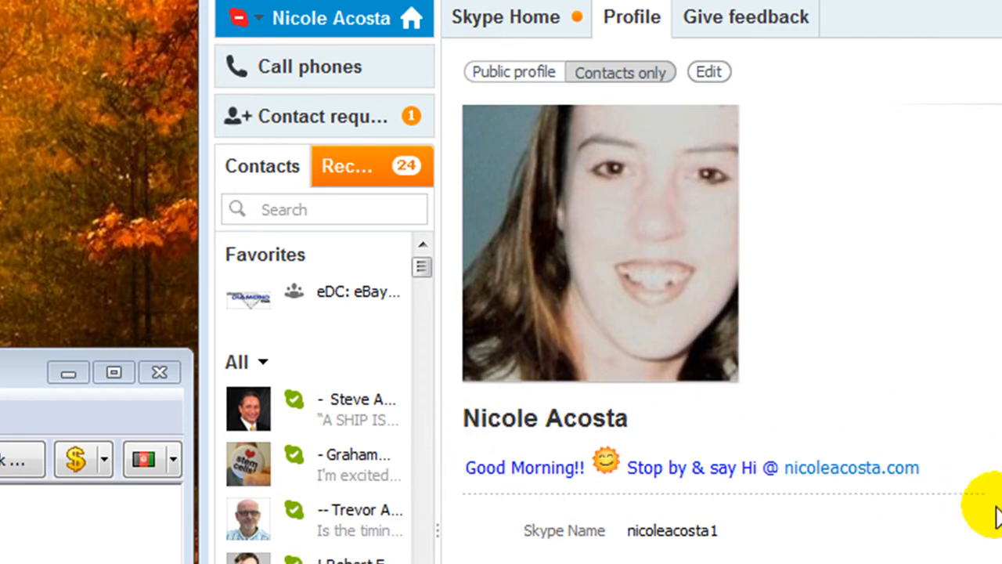
mouse_move(916, 509)
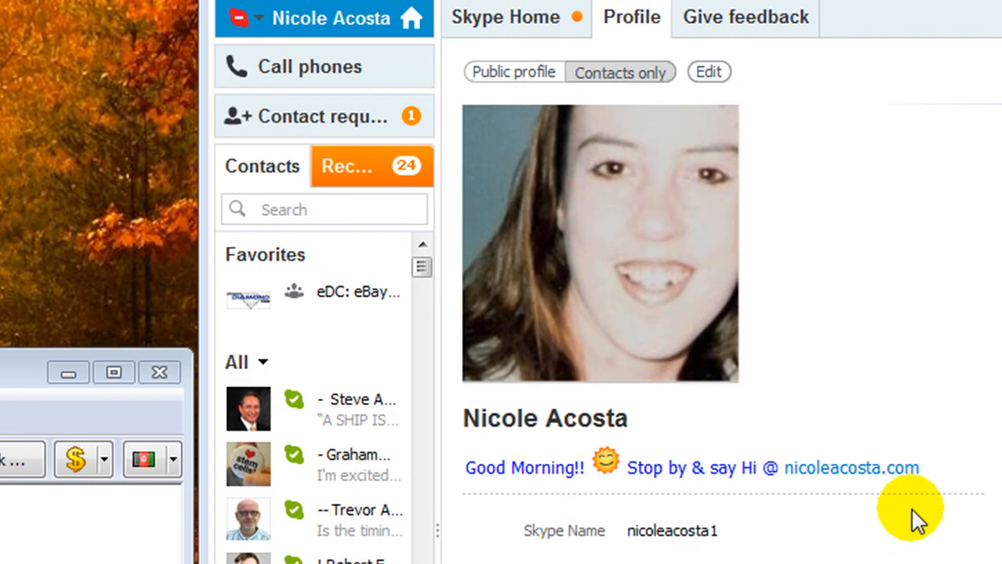
mouse_move(507, 27)
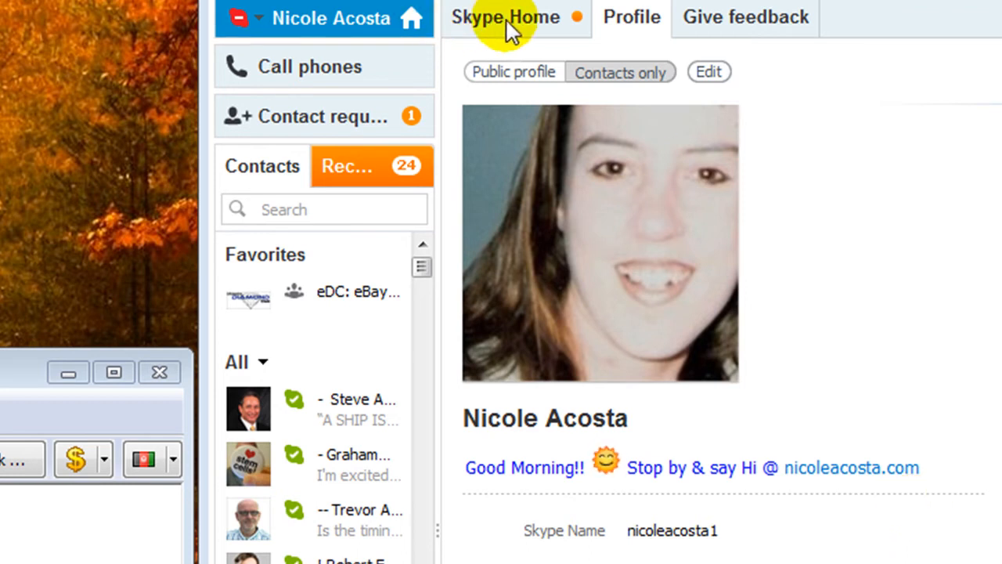
mouse_move(497, 23)
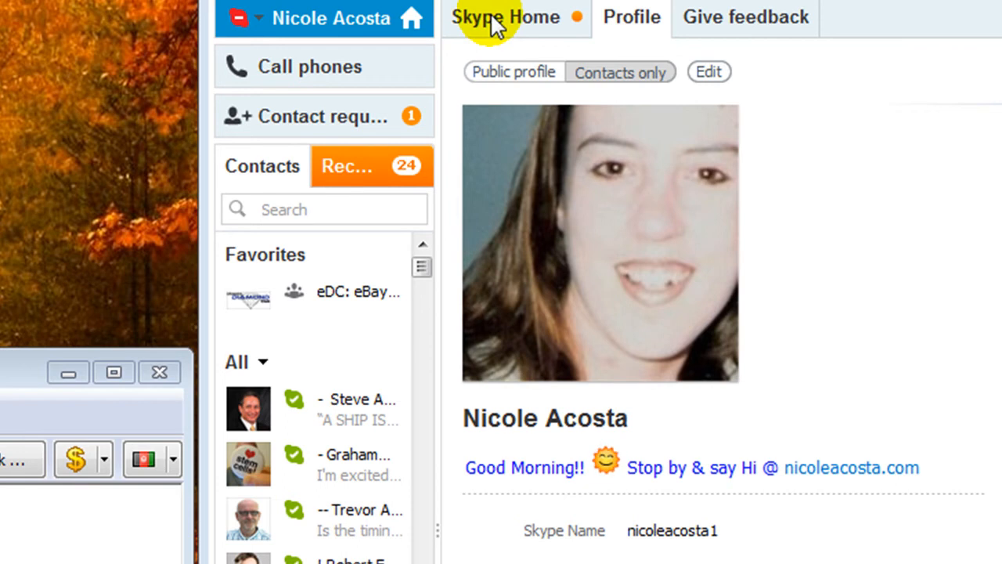
Type the mood message 'Want daily payments into your Paypal account? Click Here!!' in the editor.
left_click(497, 18)
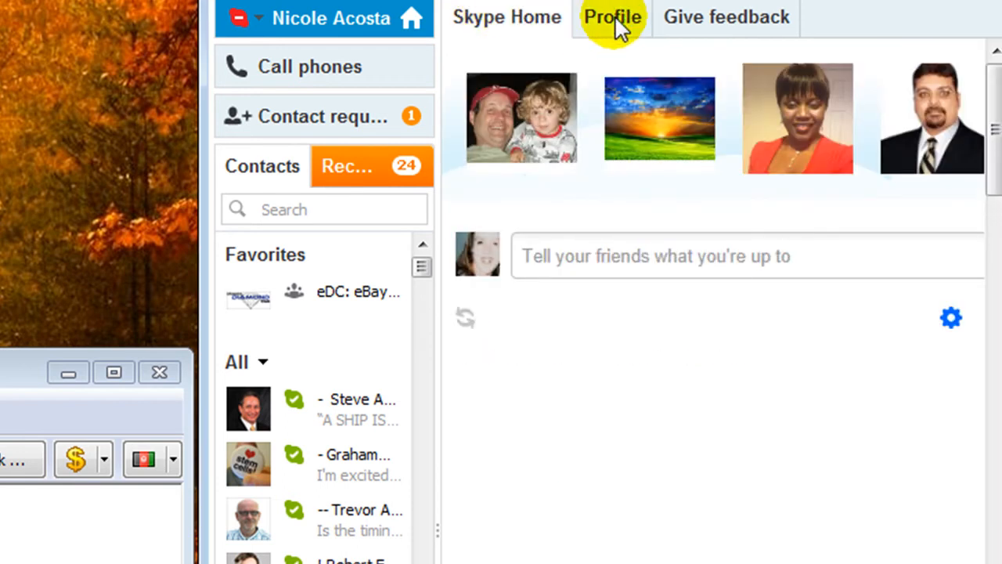
left_click(613, 18)
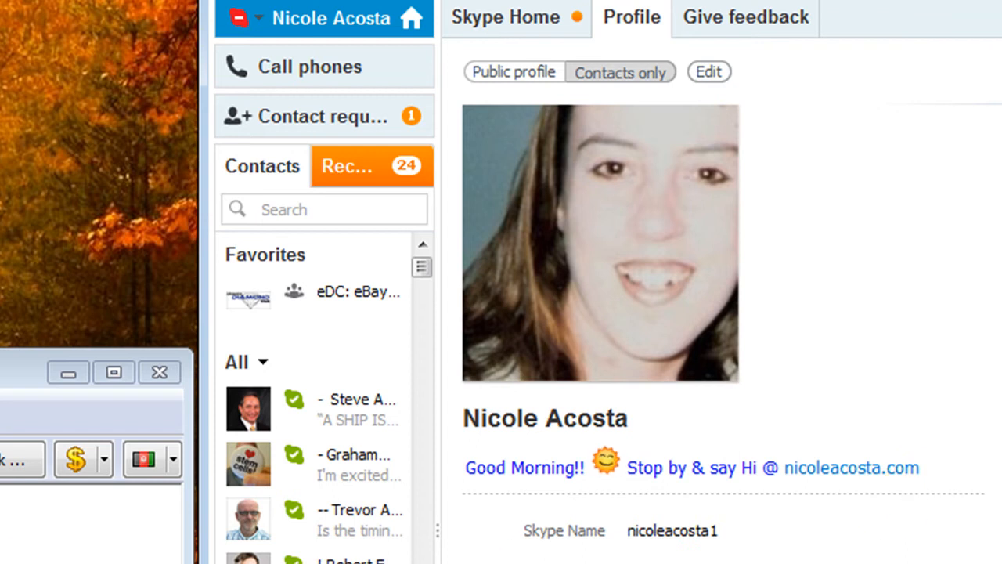
mouse_move(159, 372)
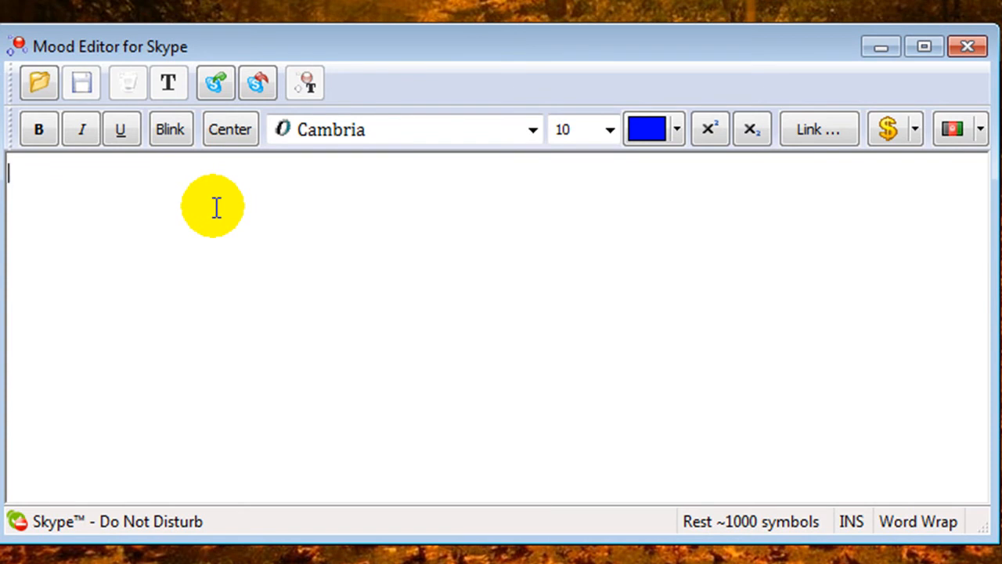
type("Want d")
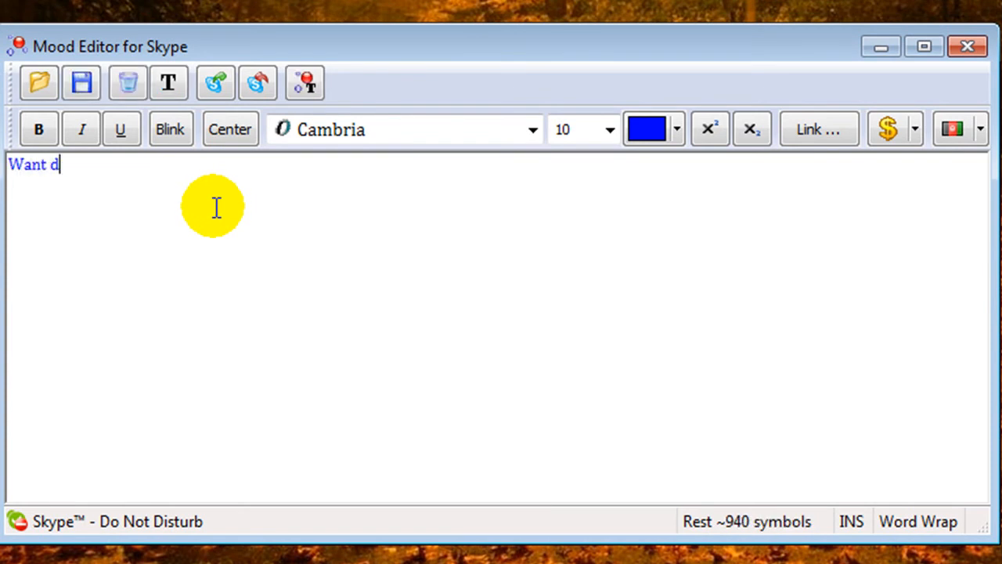
type("aily paym")
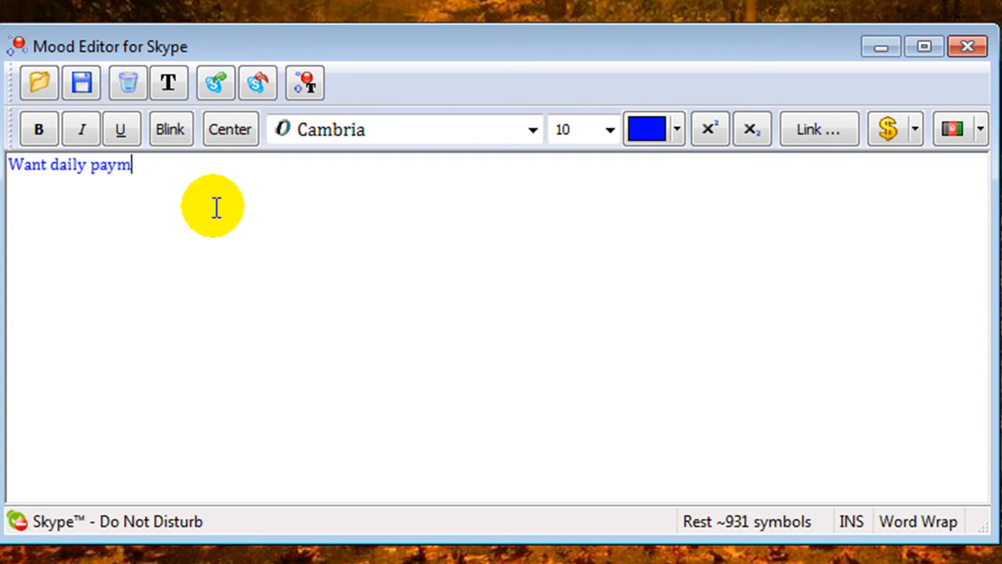
type("ents")
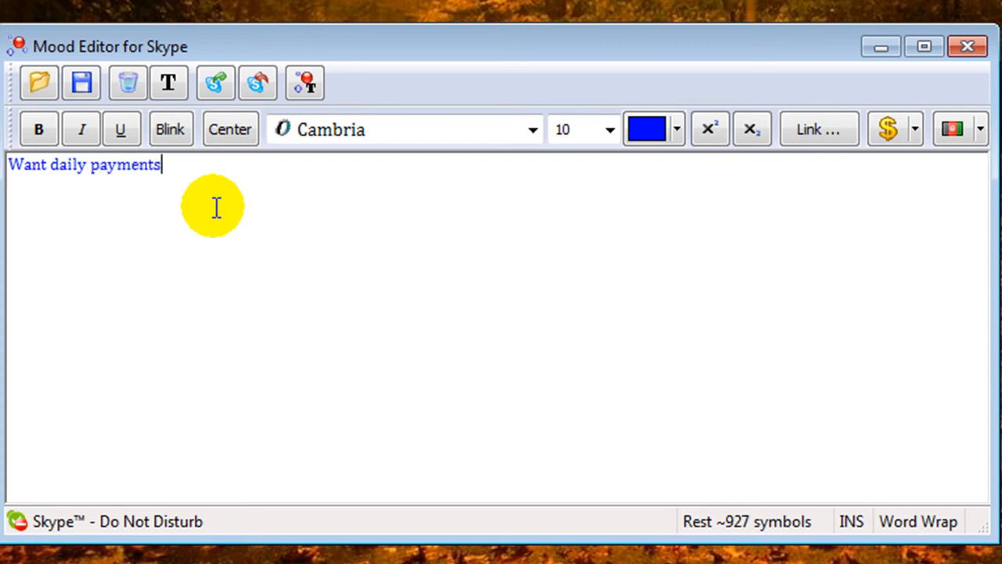
type("into your")
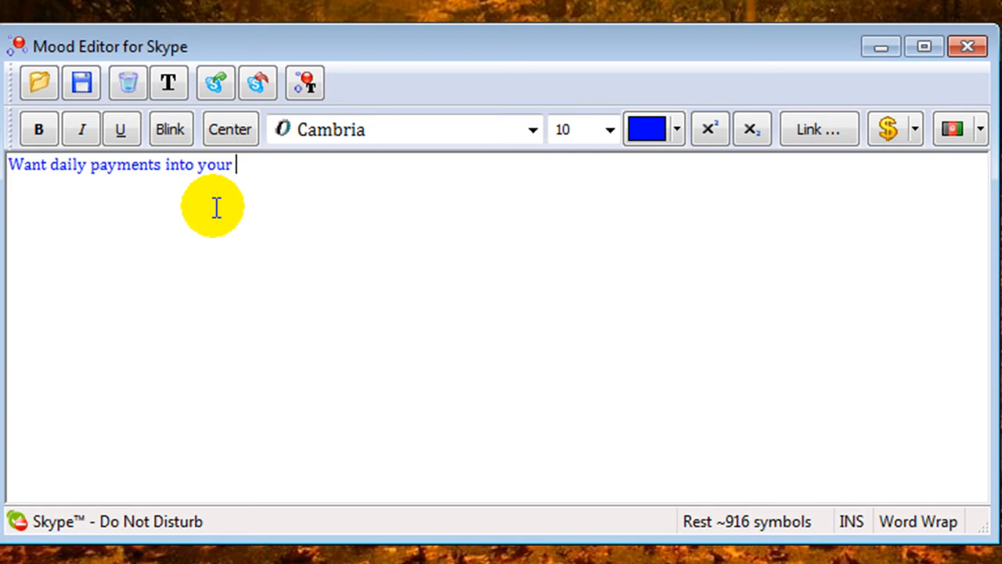
type("Paypal")
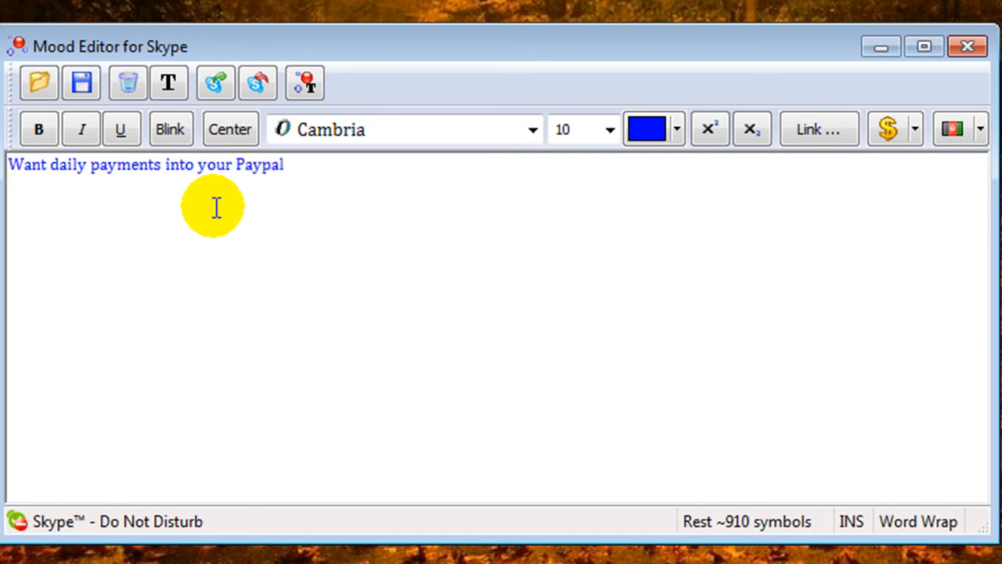
type("account")
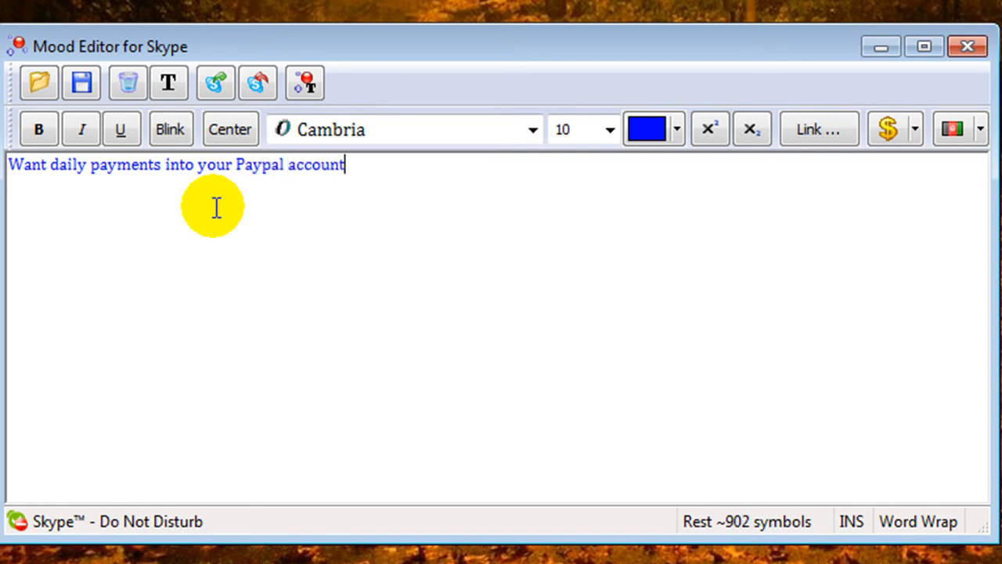
type("? Click")
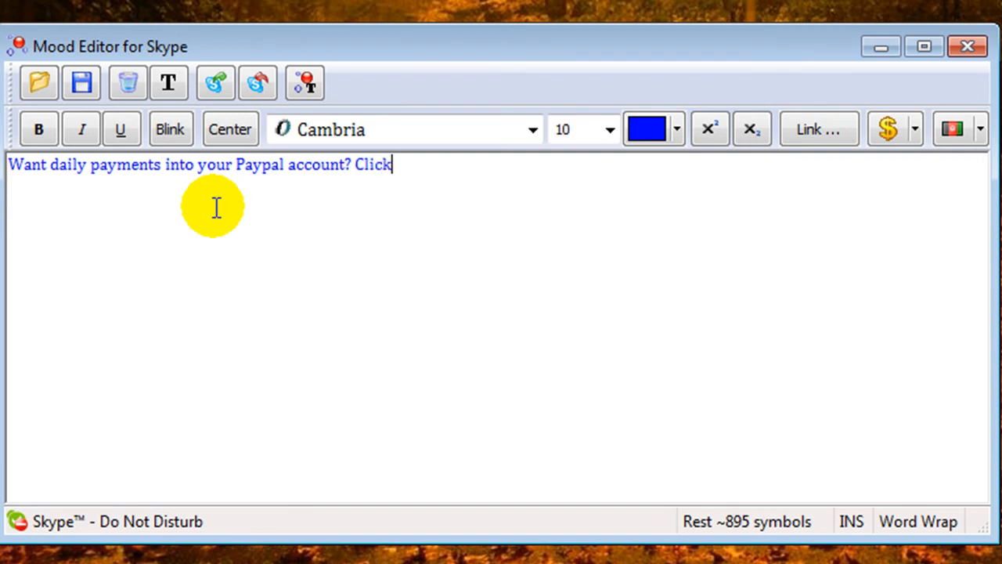
type("Here")
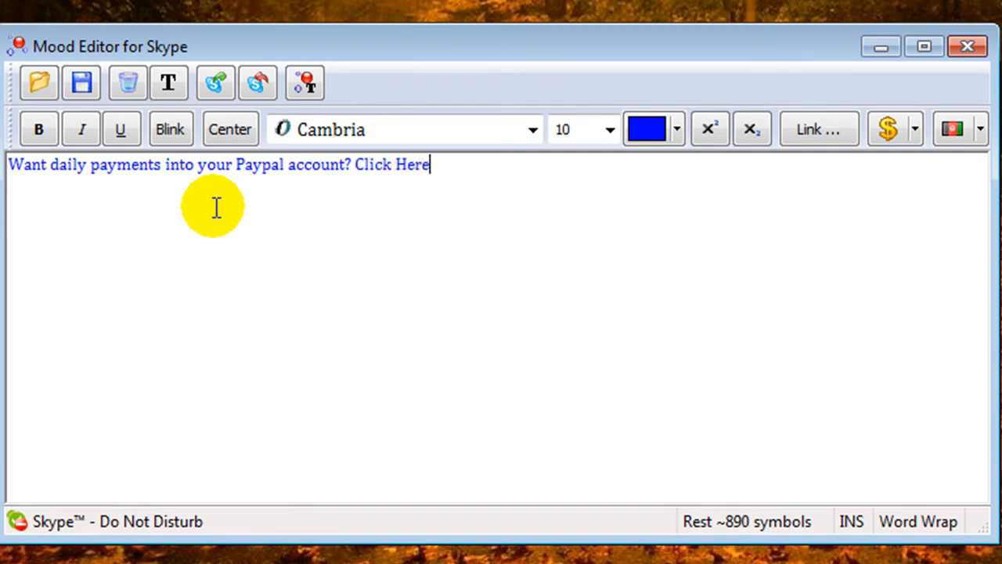
type("!!")
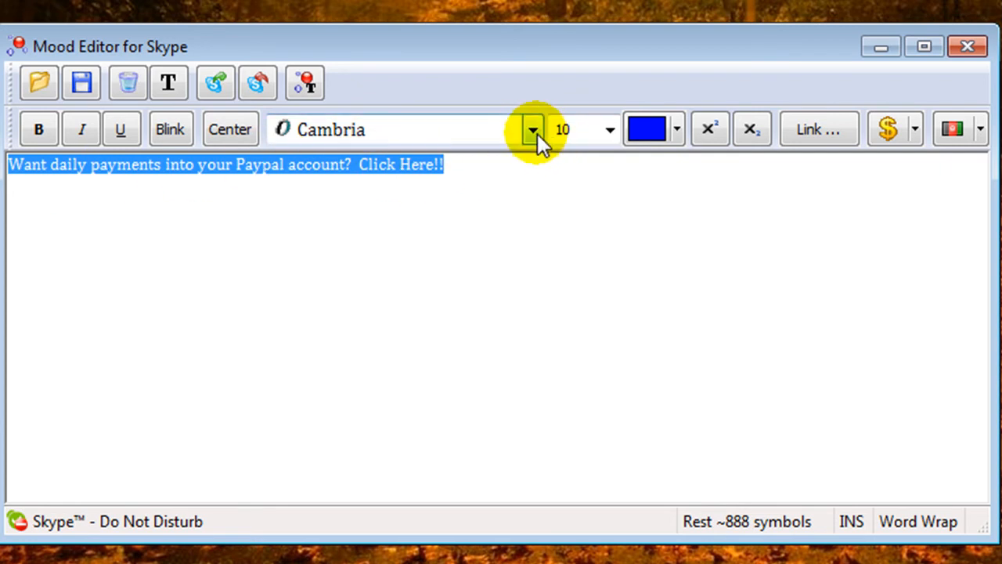
Change the mood message font from Cambria to Arial.
left_click(531, 129)
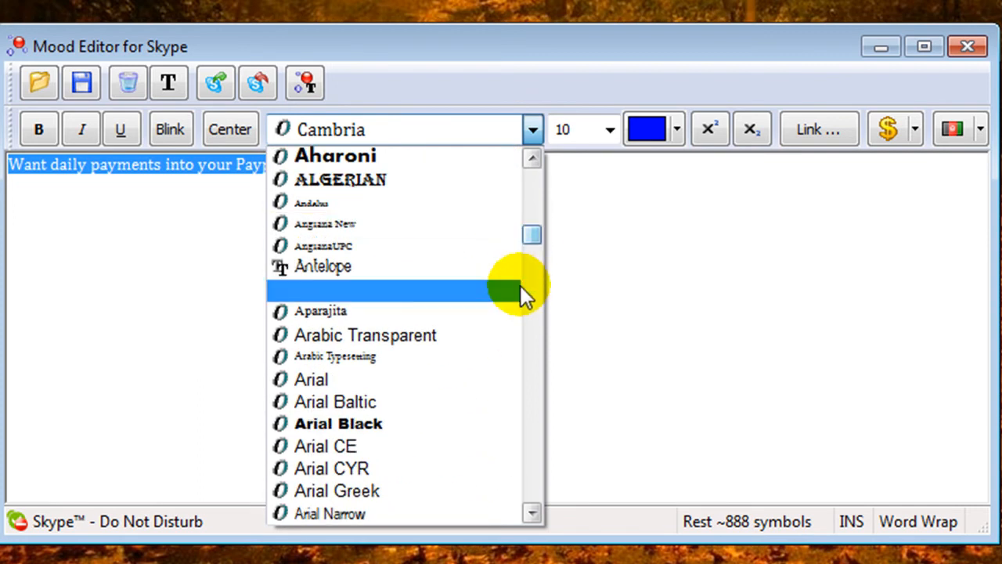
scroll("down", 3)
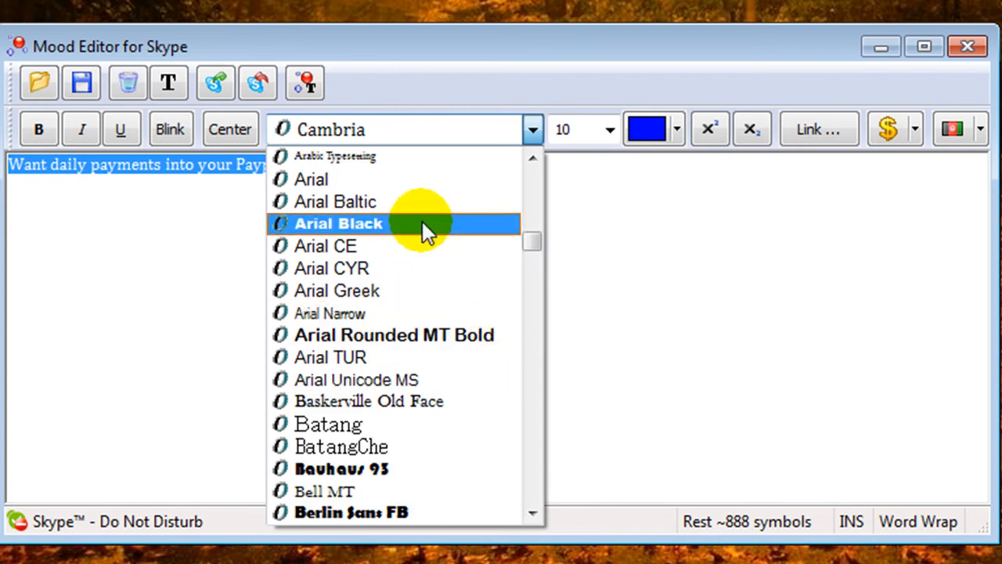
left_click(311, 179)
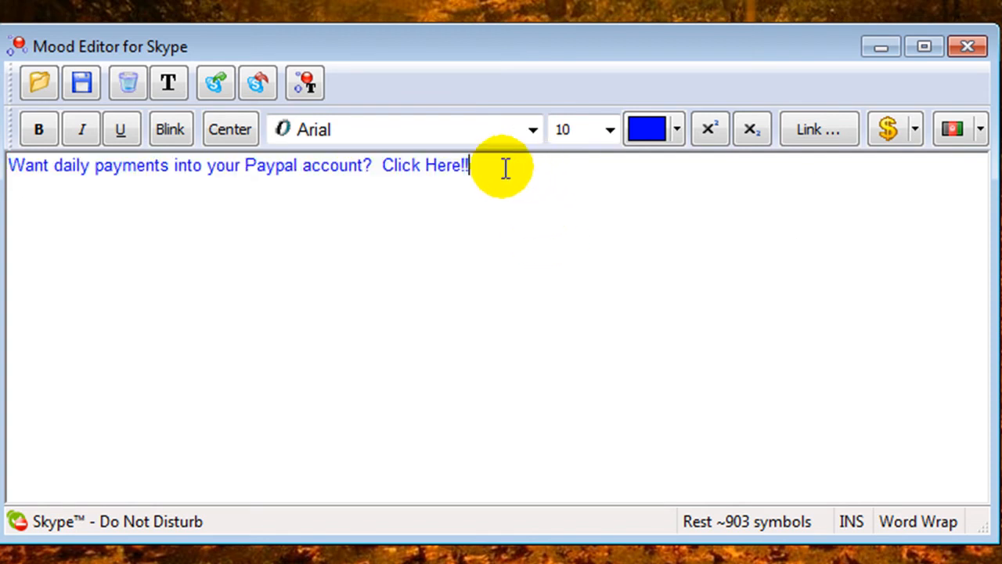
left_click_drag(470, 165, 7, 165)
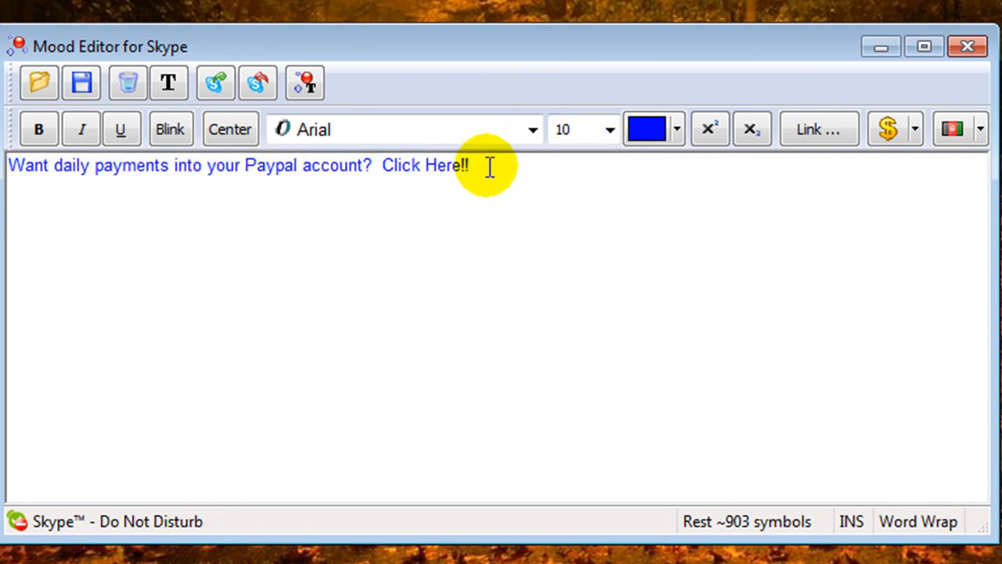
mouse_move(258, 90)
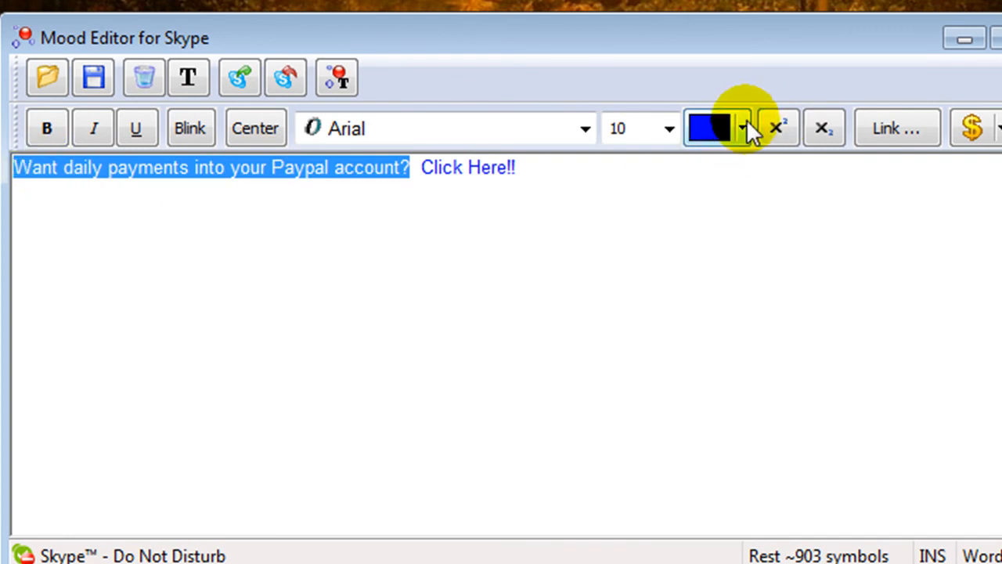
Color the question text black and the words 'daily payments' red.
left_click(741, 128)
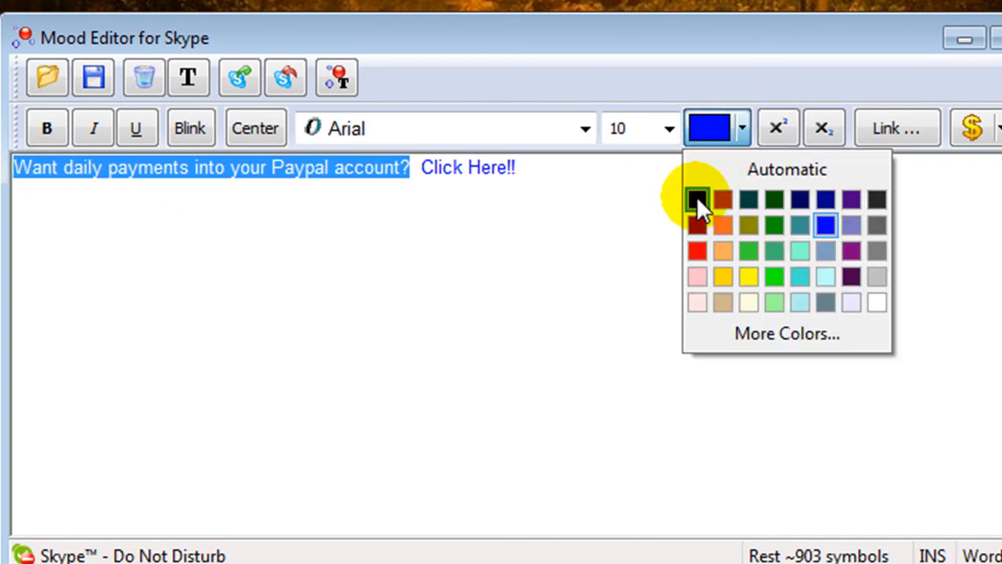
mouse_move(700, 200)
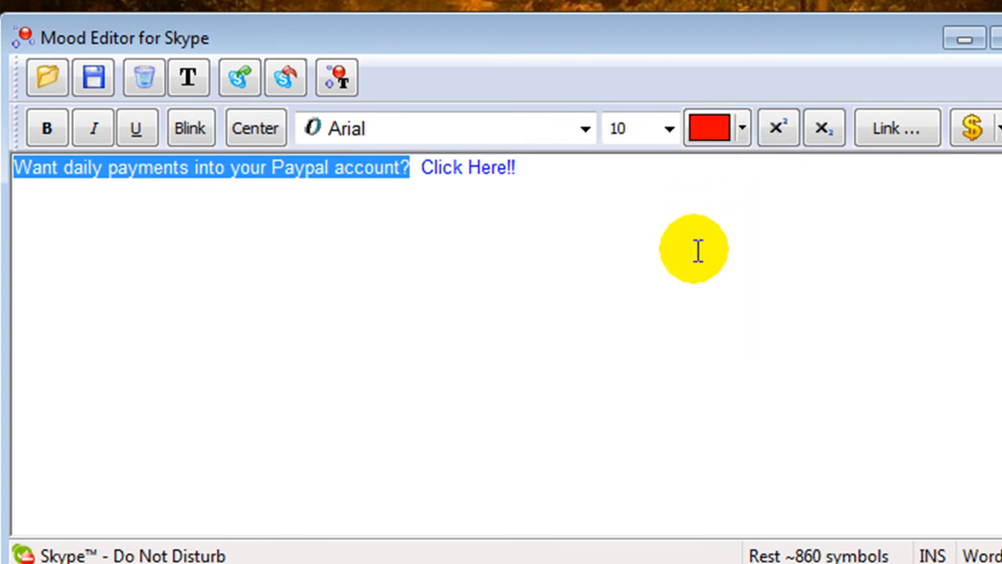
left_click(285, 78)
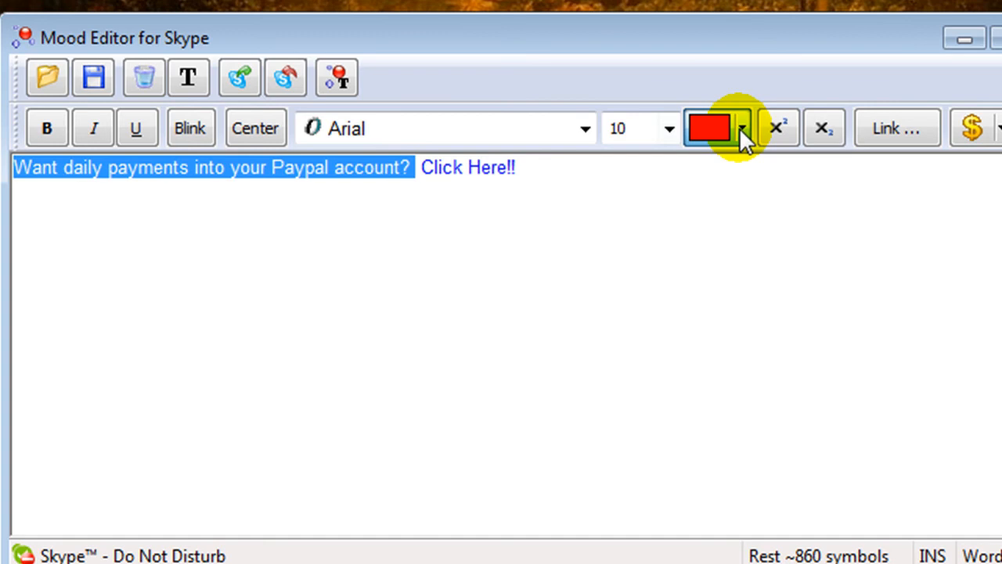
left_click(740, 127)
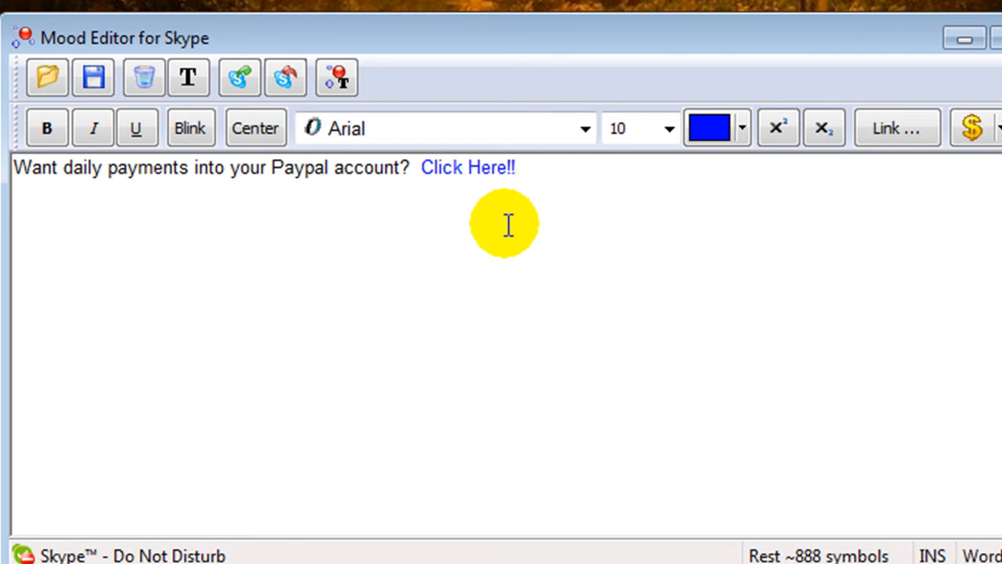
mouse_move(473, 244)
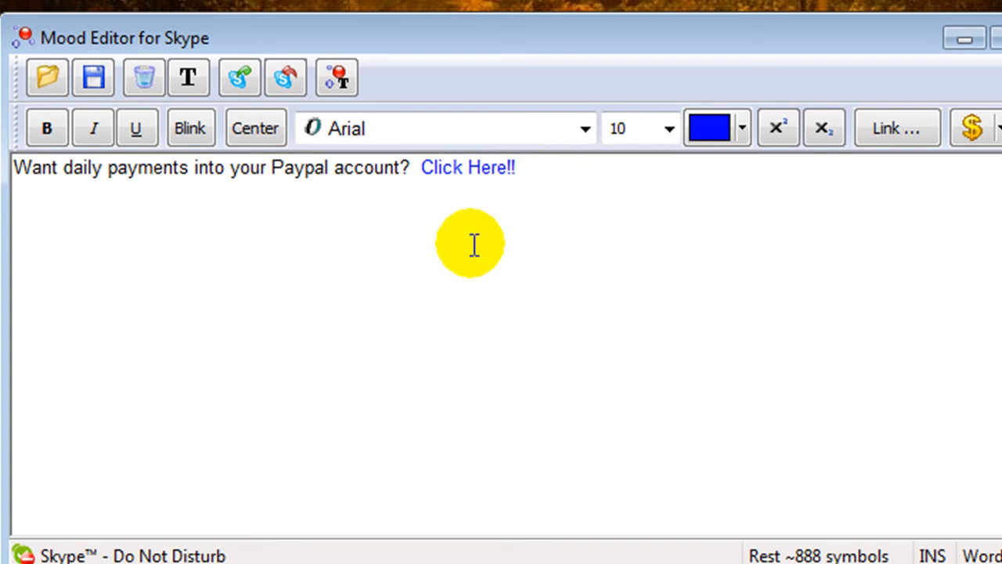
mouse_move(280, 219)
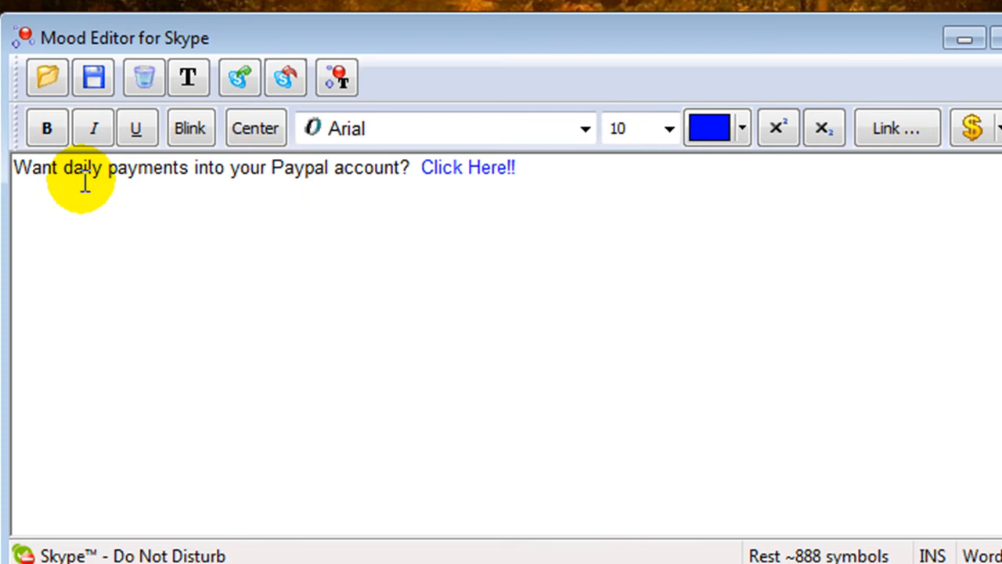
double_click(157, 169)
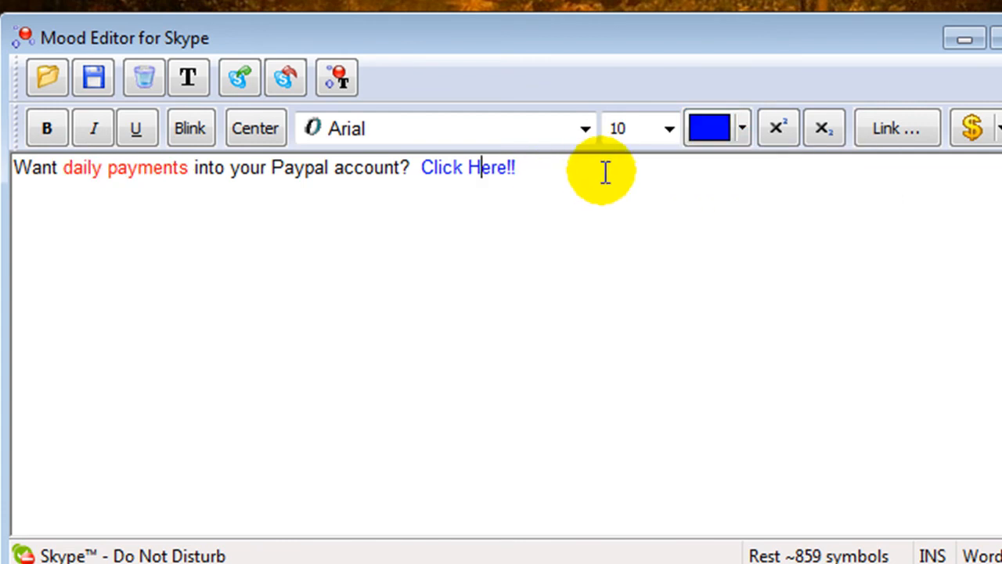
mouse_move(581, 182)
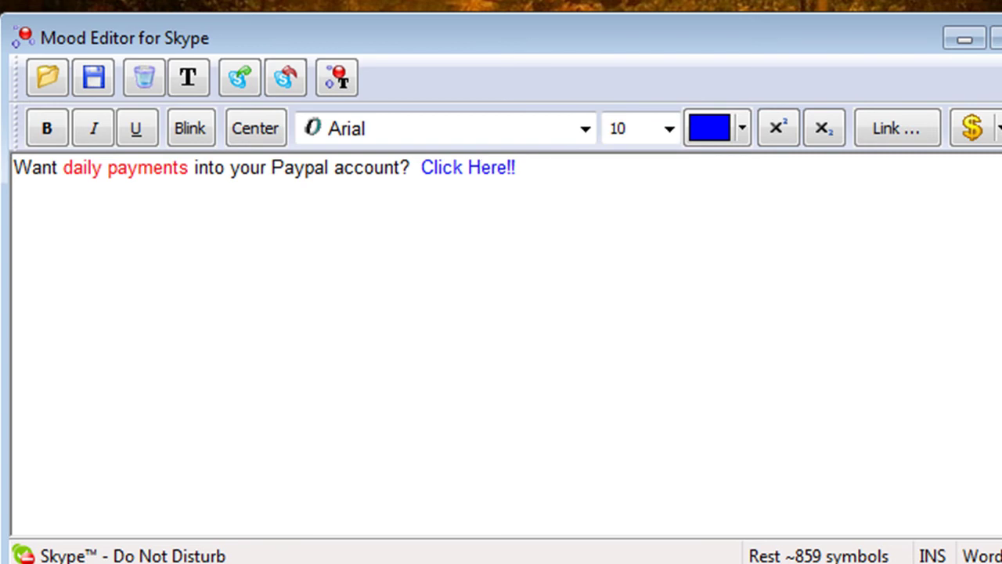
left_click(516, 168)
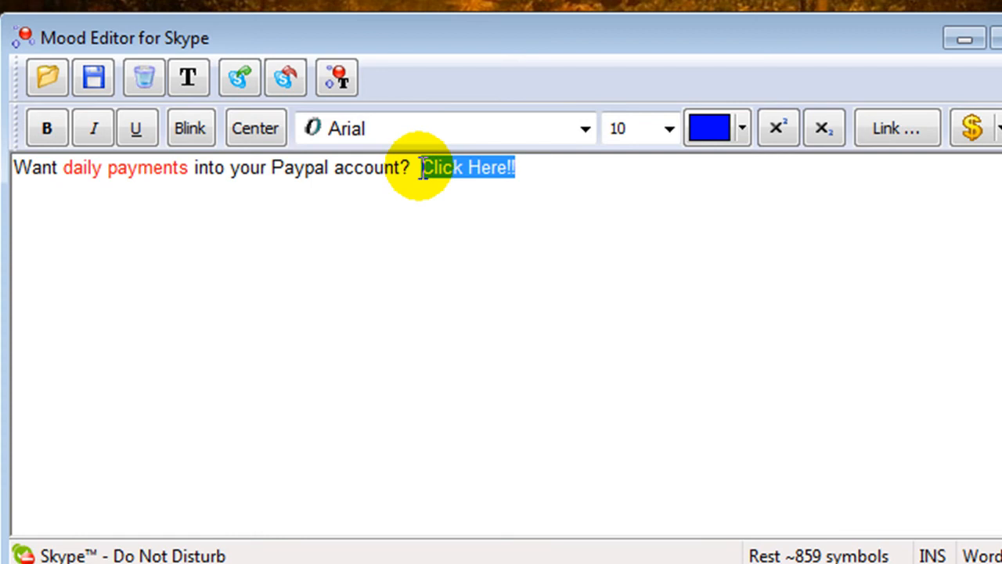
left_click(189, 128)
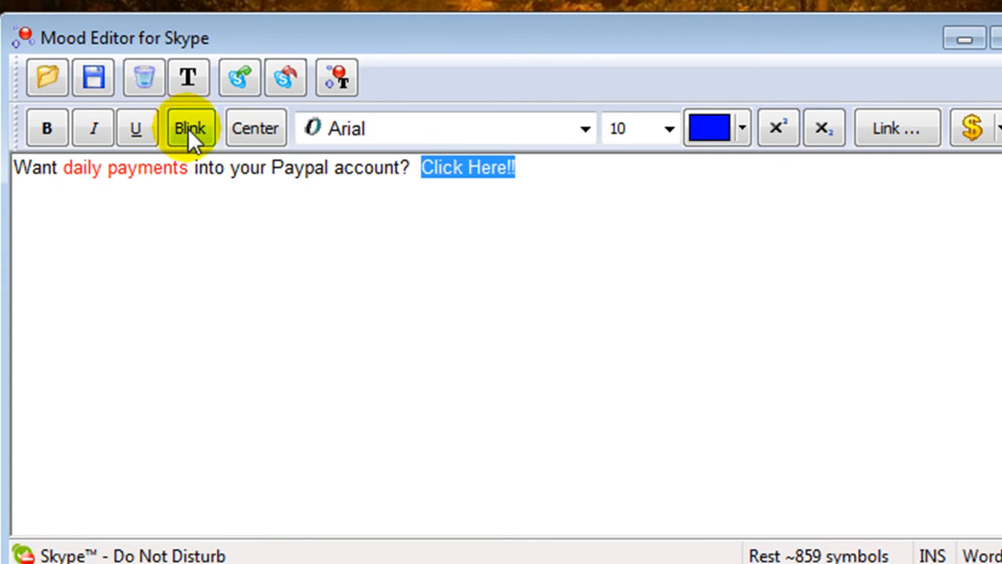
left_click(190, 127)
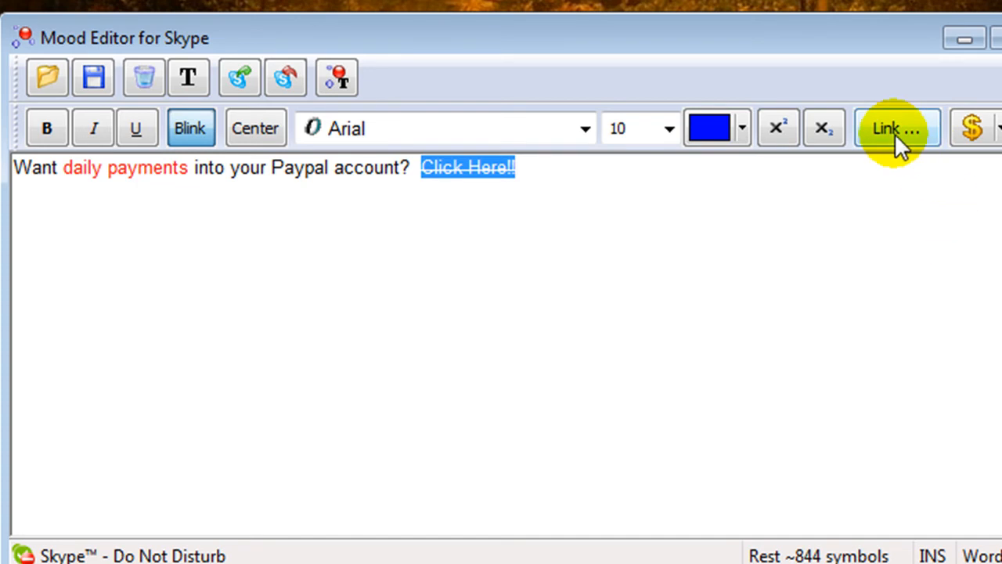
left_click(897, 129)
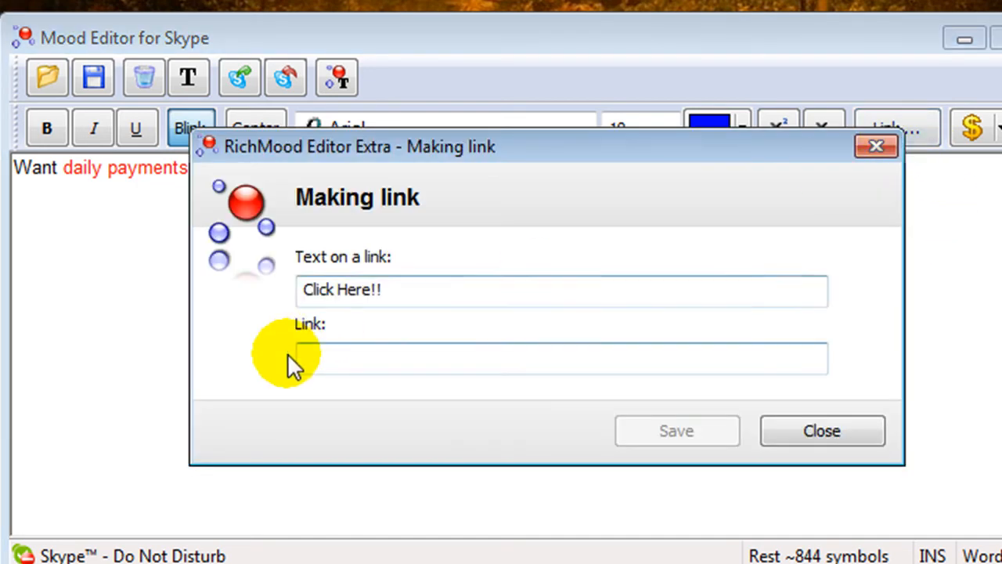
left_click(349, 358)
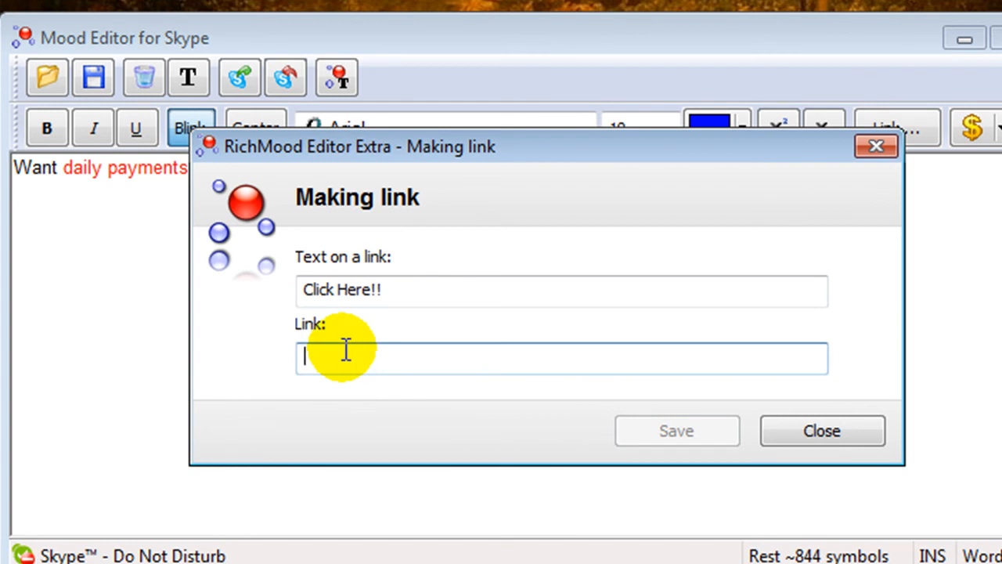
type("http:")
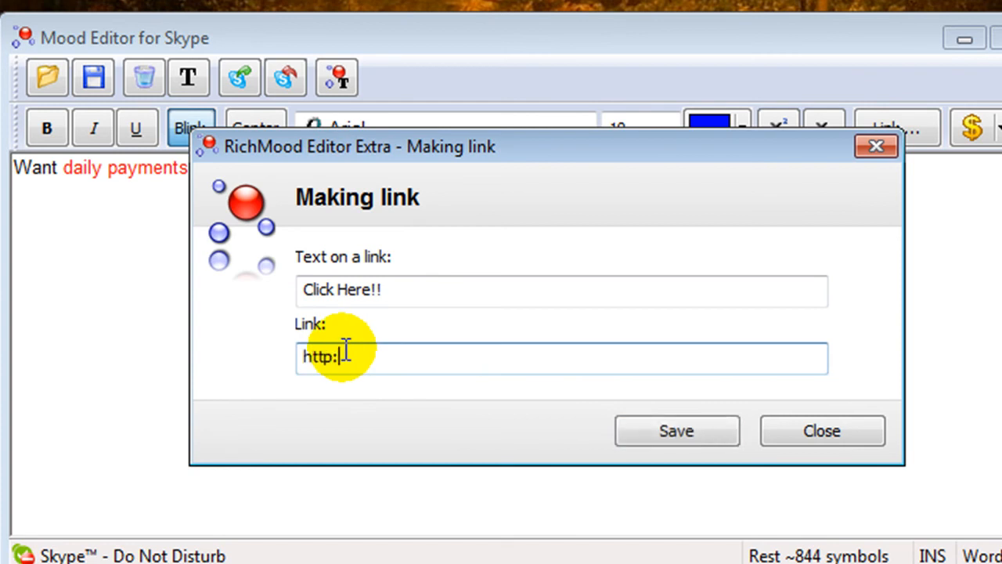
type("//www")
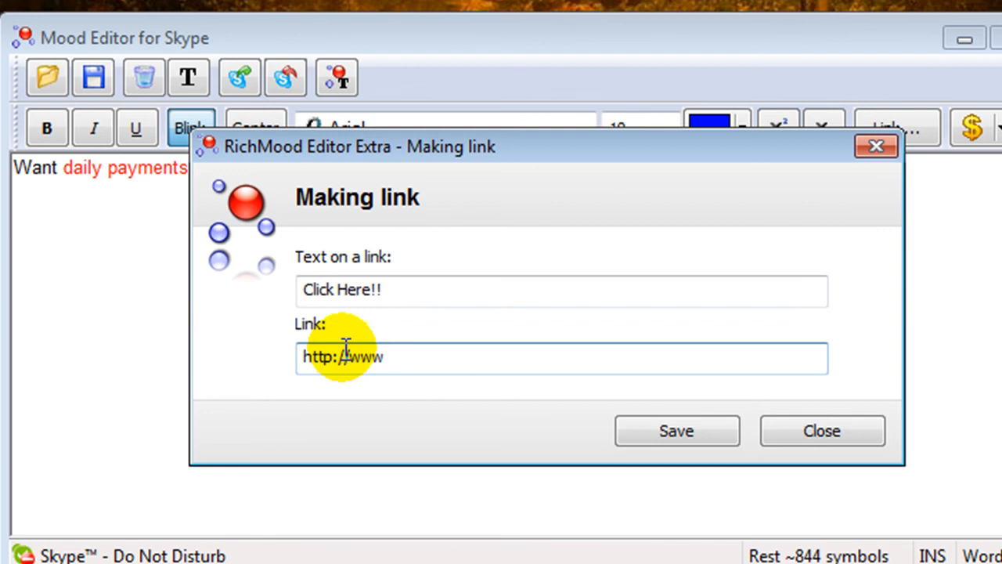
type(".bu")
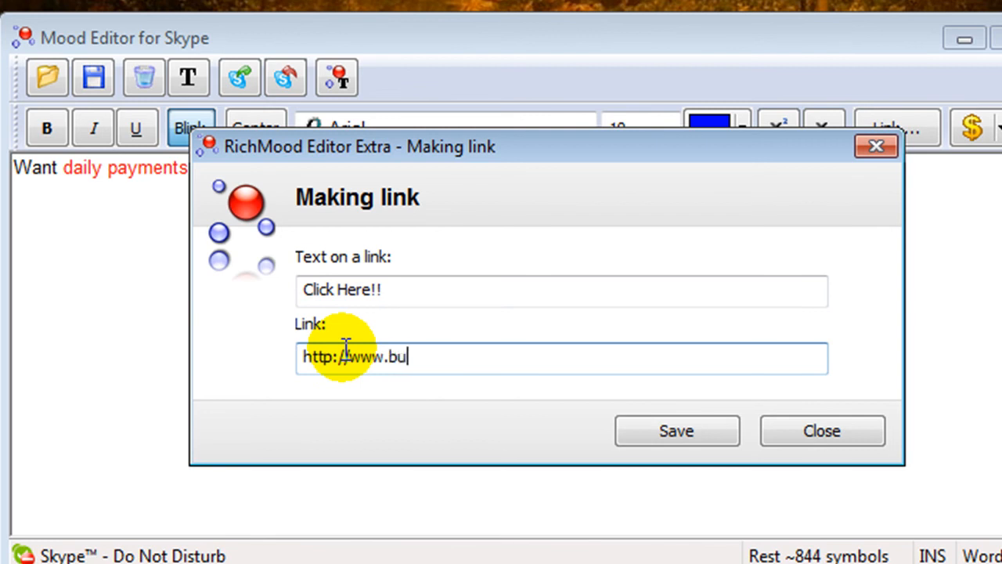
type("ildingdia")
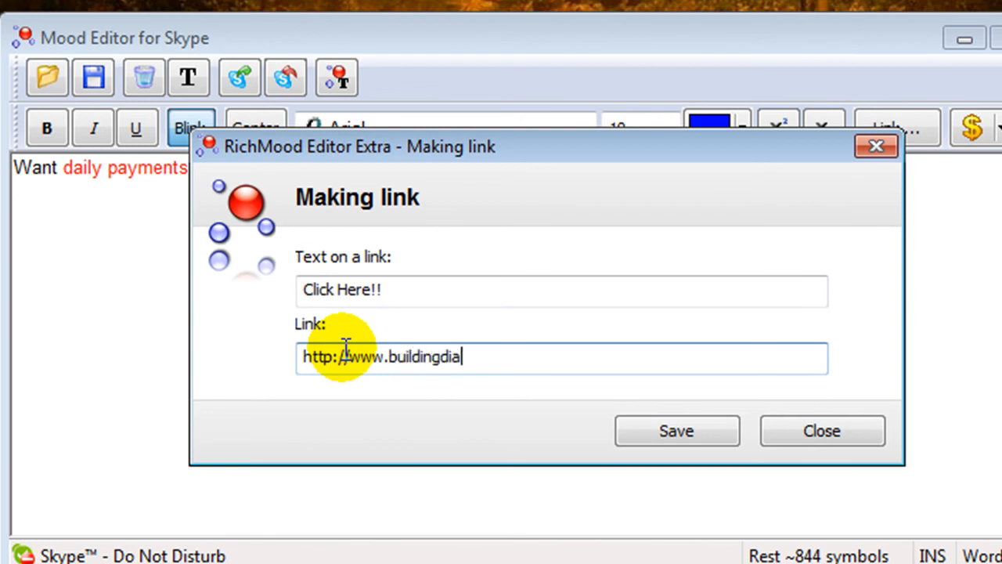
type("monds.com")
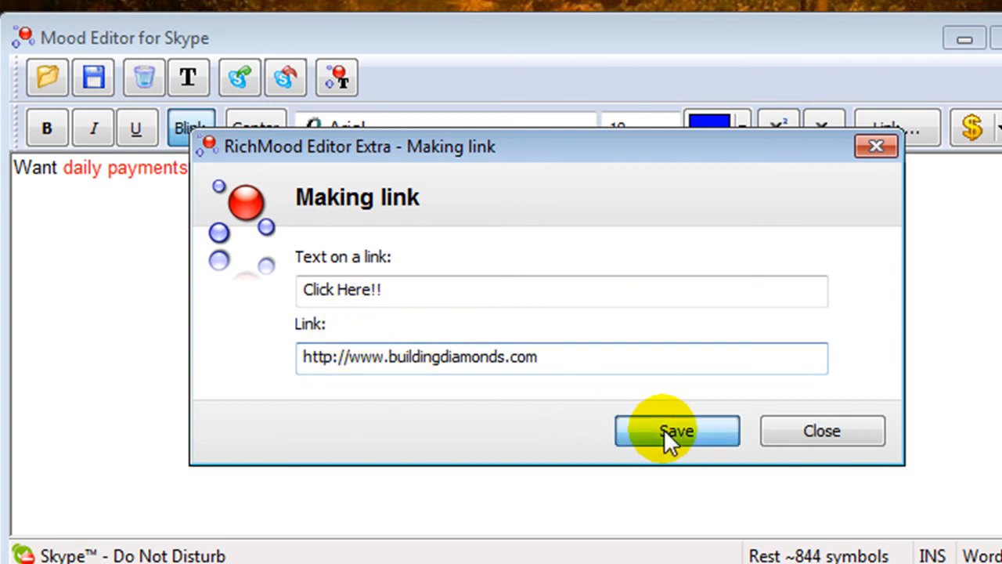
left_click(676, 431)
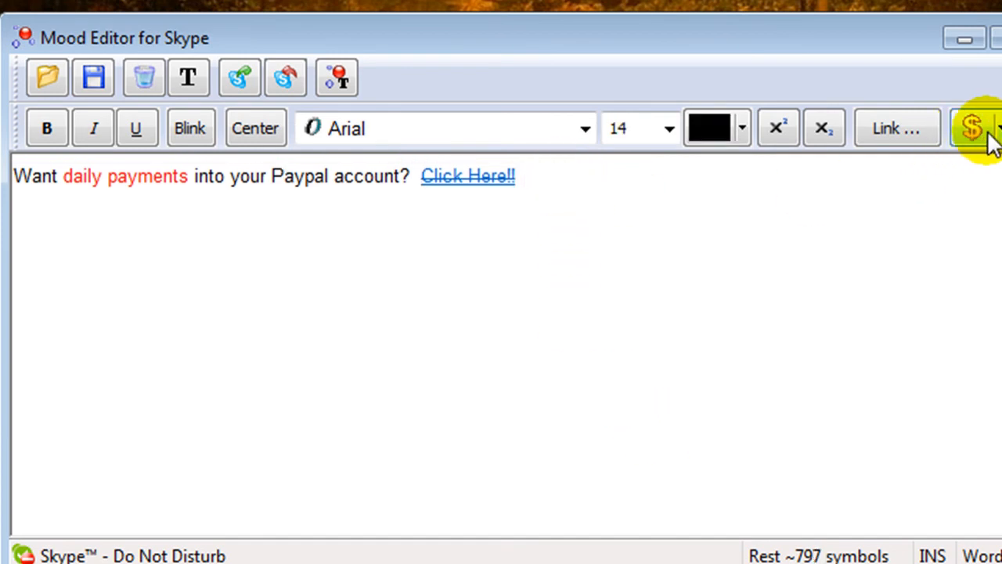
Open the emoticon list and view the updated mood message on the Skype profile.
left_click(971, 127)
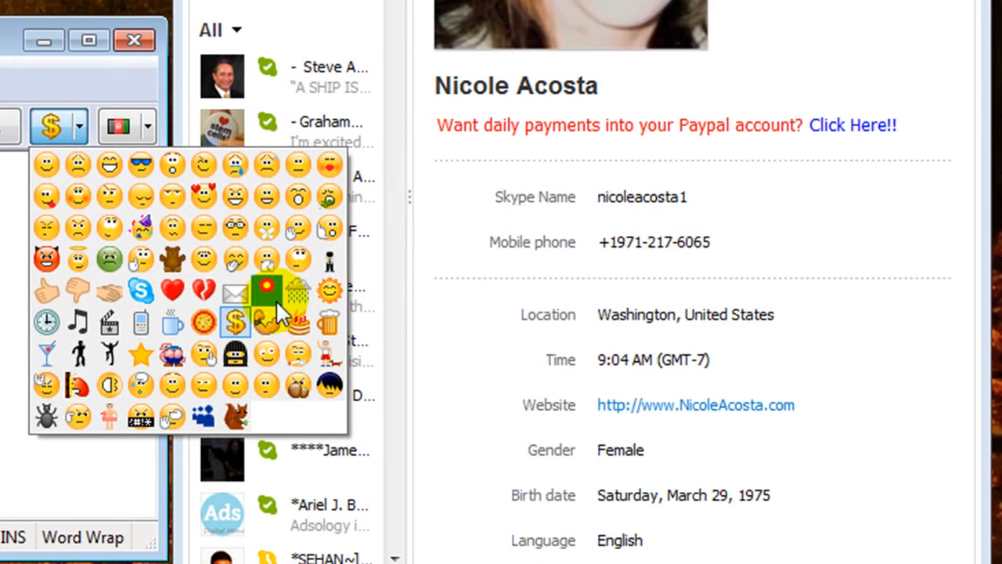
mouse_move(266, 196)
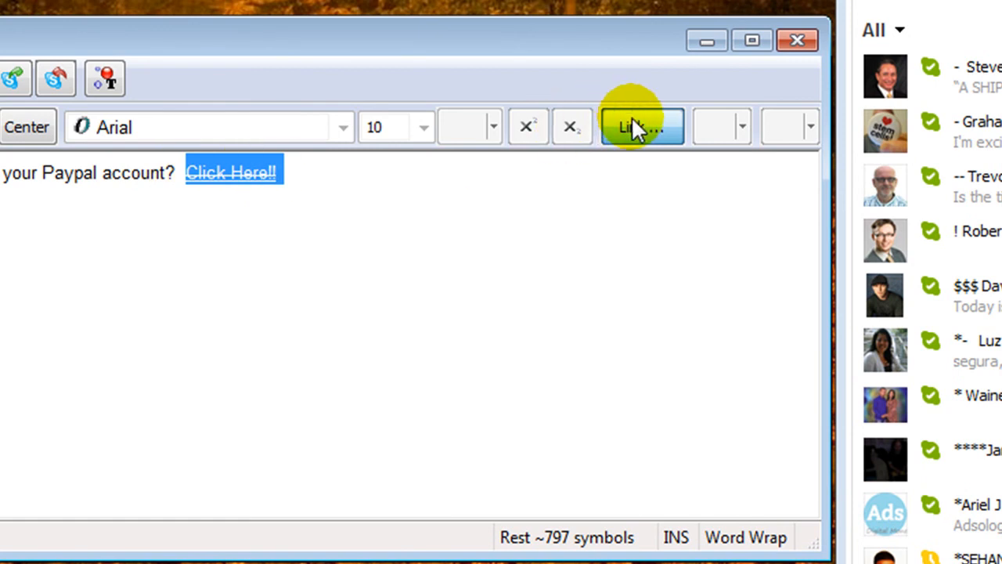
Open the Click Here!! link for editing and select its buildingdiamonds.com address.
left_click(642, 126)
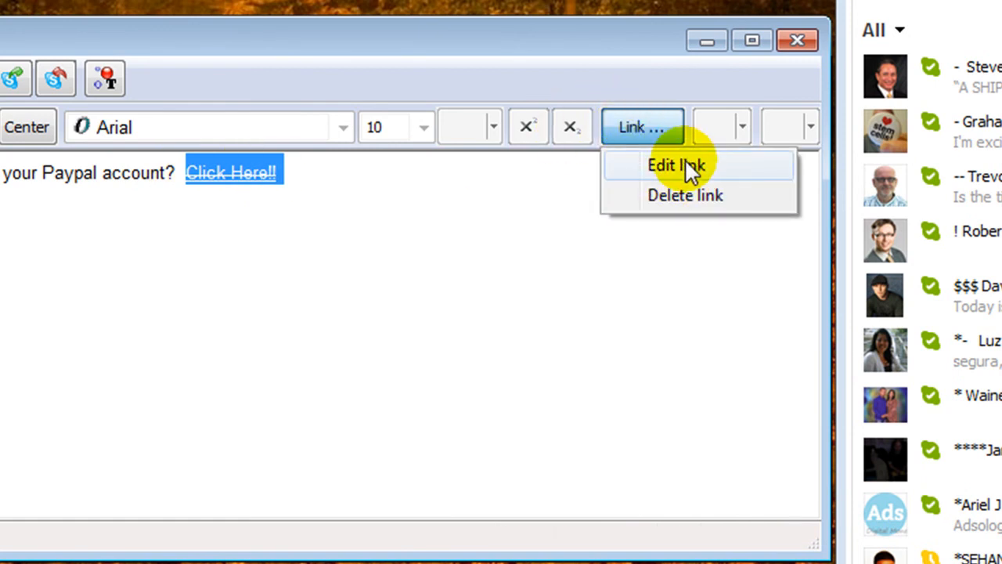
left_click(675, 165)
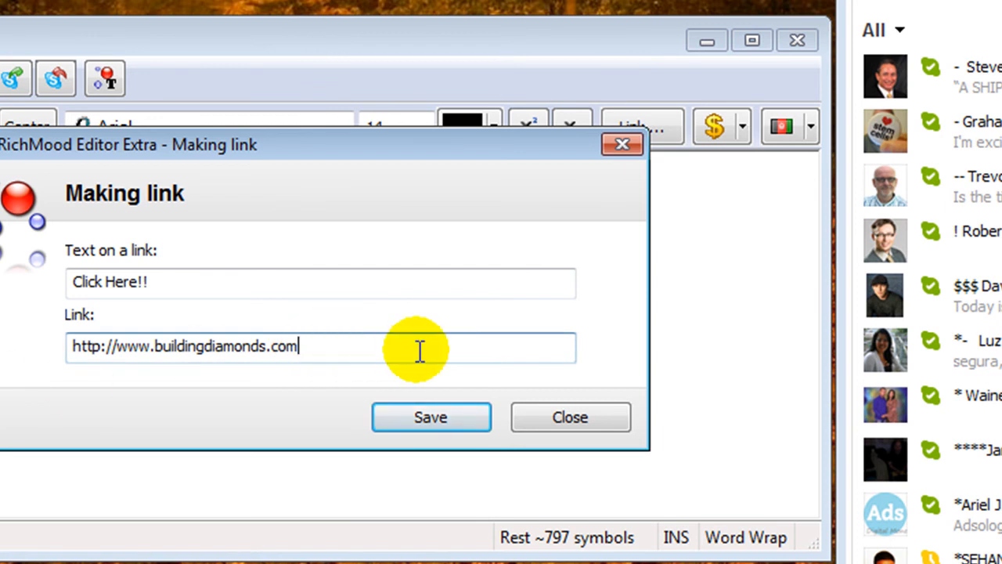
left_click(430, 417)
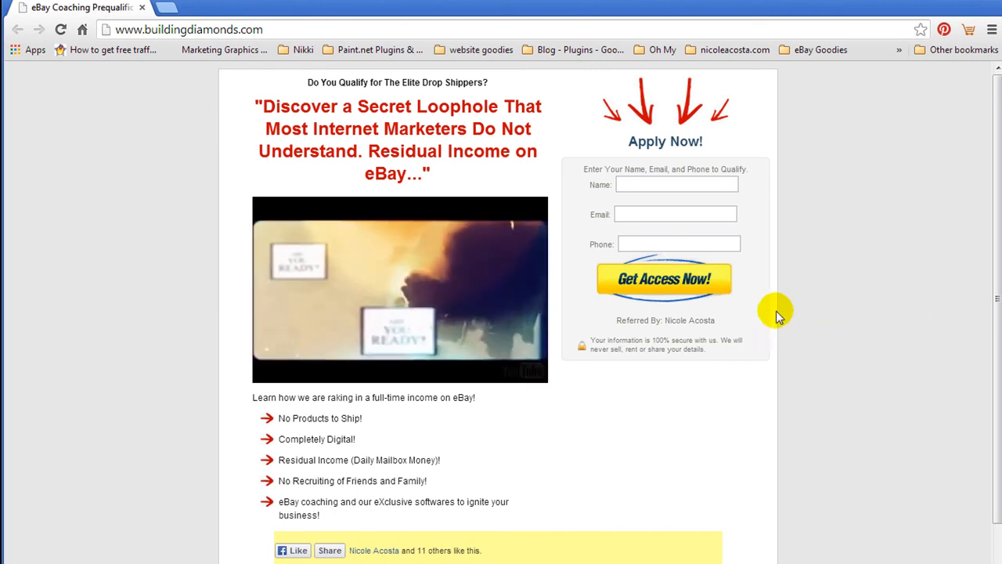
Scroll down the buildingdiamonds.com eBay coaching page in Chrome.
scroll("down", 3)
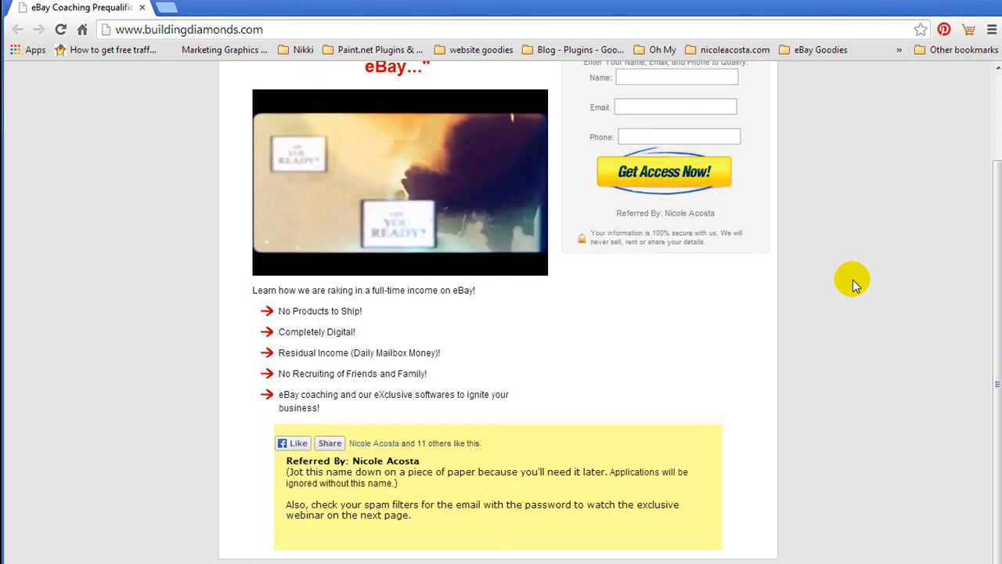